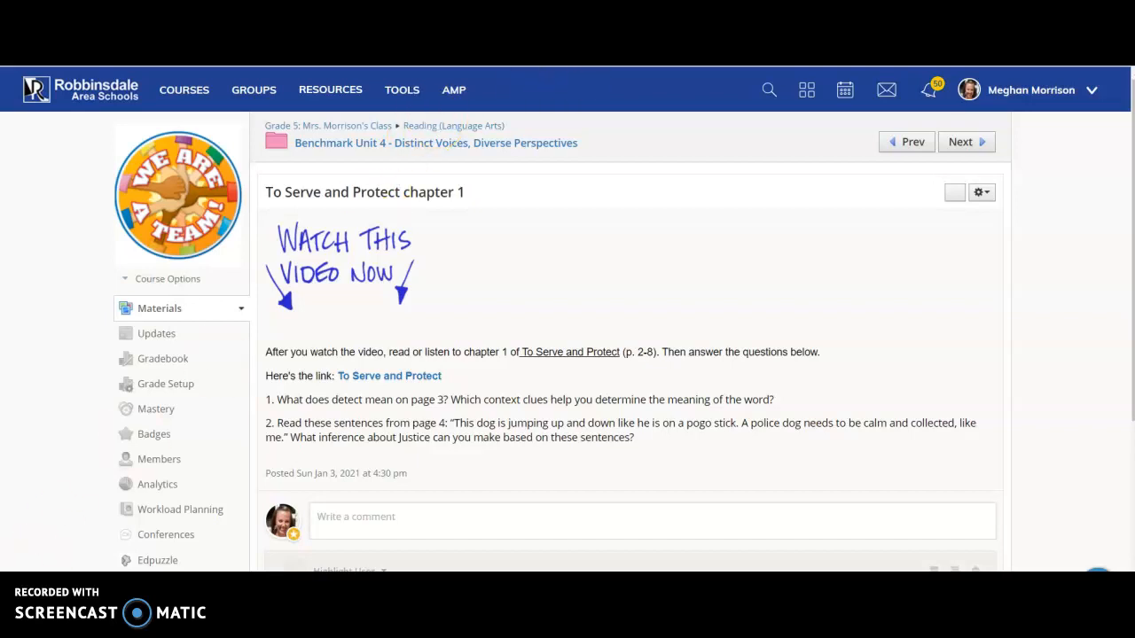
Open the K9 book 'To Serve and Protect' from the assignment link.
{"action": "left_click", "coordinate": [388, 375]}
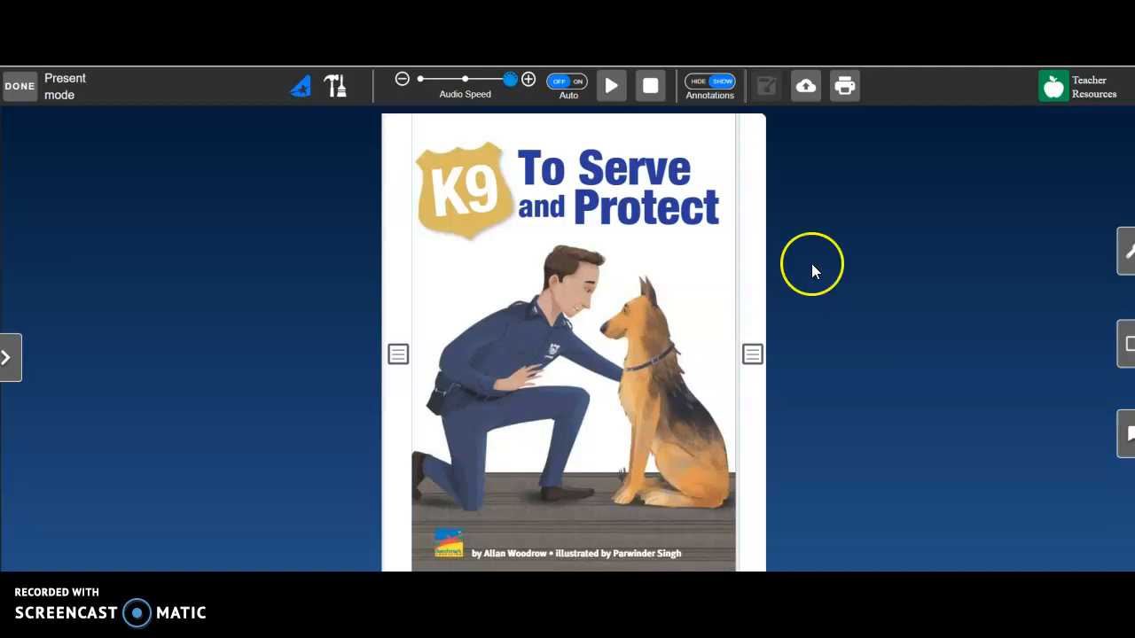
Go back to the 'To Serve and Protect chapter 1' assignment post in Schoology.
{"action": "left_click", "coordinate": [19, 86]}
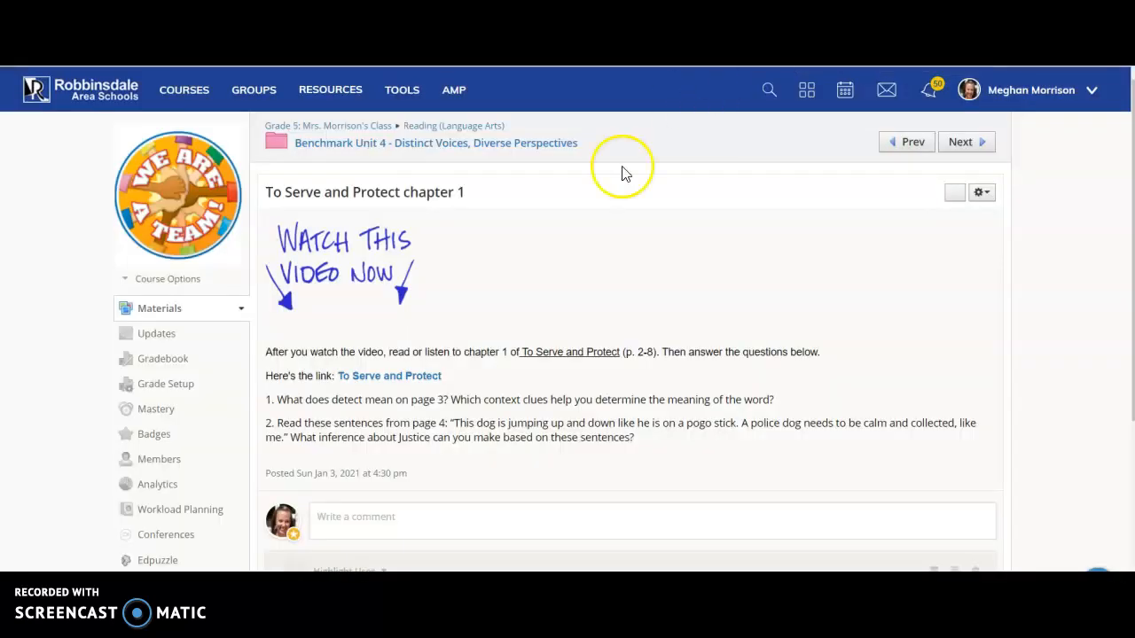
{"action": "mouse_move", "coordinate": [368, 516]}
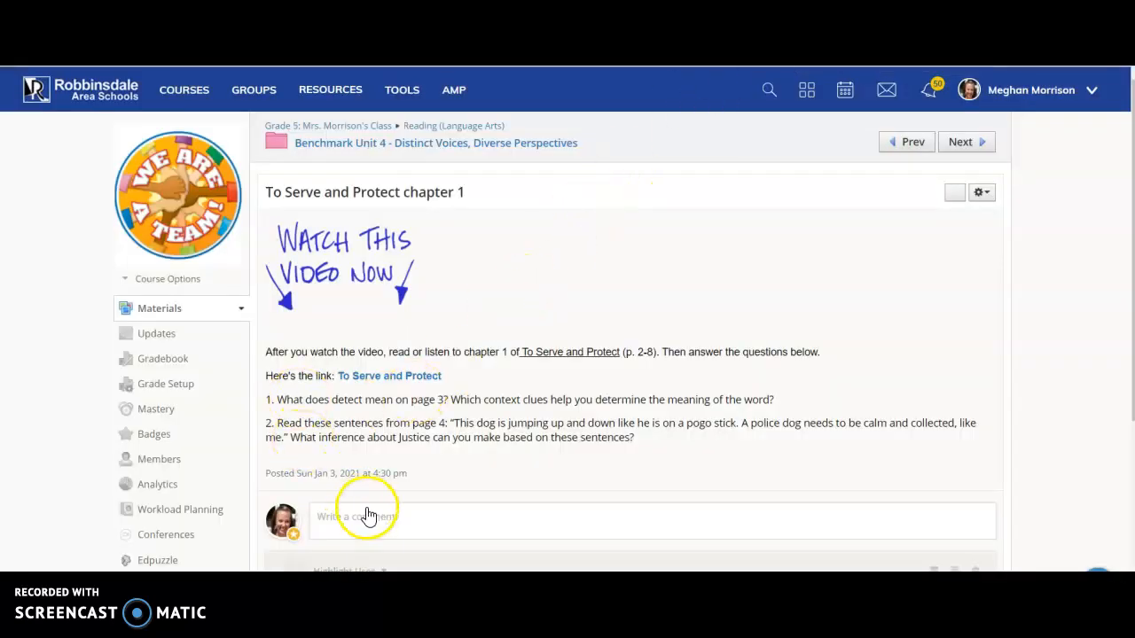
{"action": "mouse_move", "coordinate": [499, 467]}
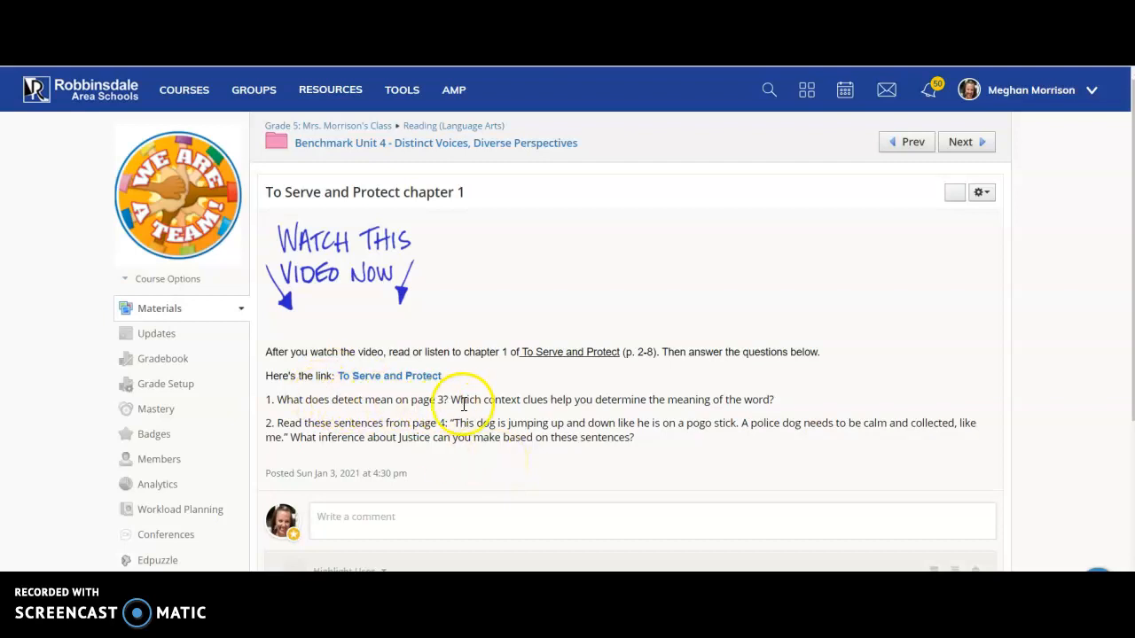
{"action": "mouse_move", "coordinate": [539, 401]}
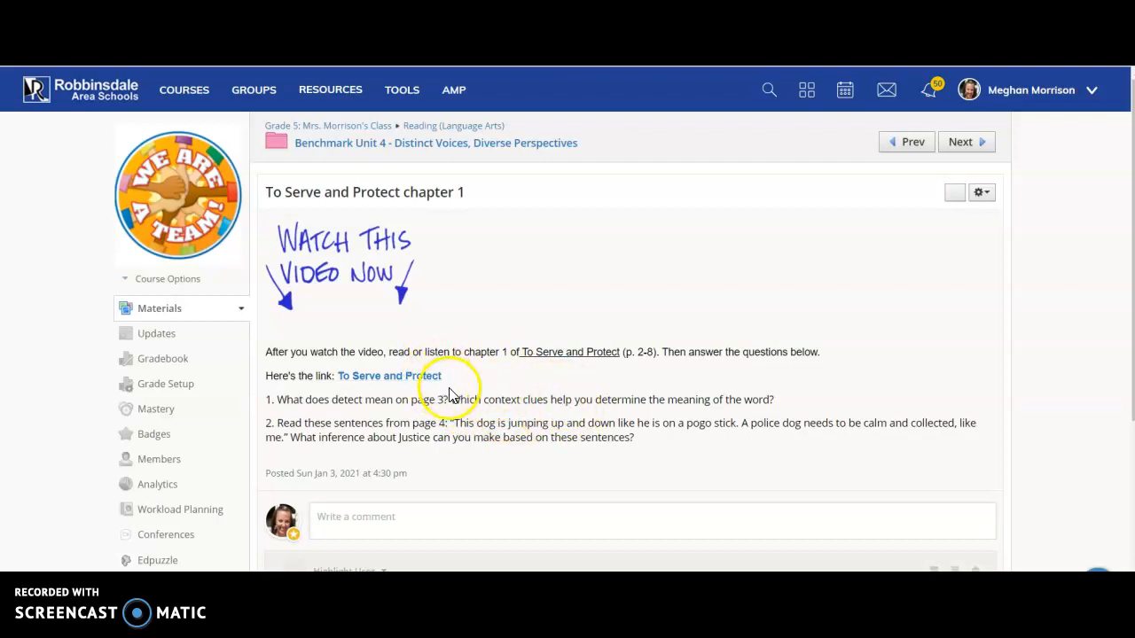
{"action": "mouse_move", "coordinate": [505, 399]}
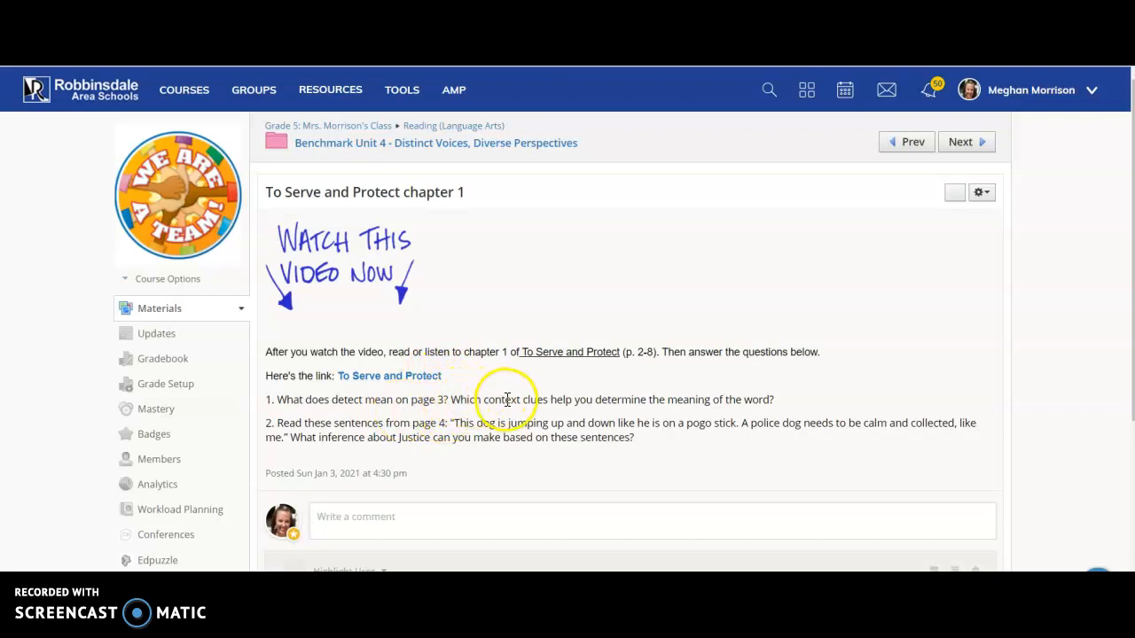
{"action": "mouse_move", "coordinate": [581, 397]}
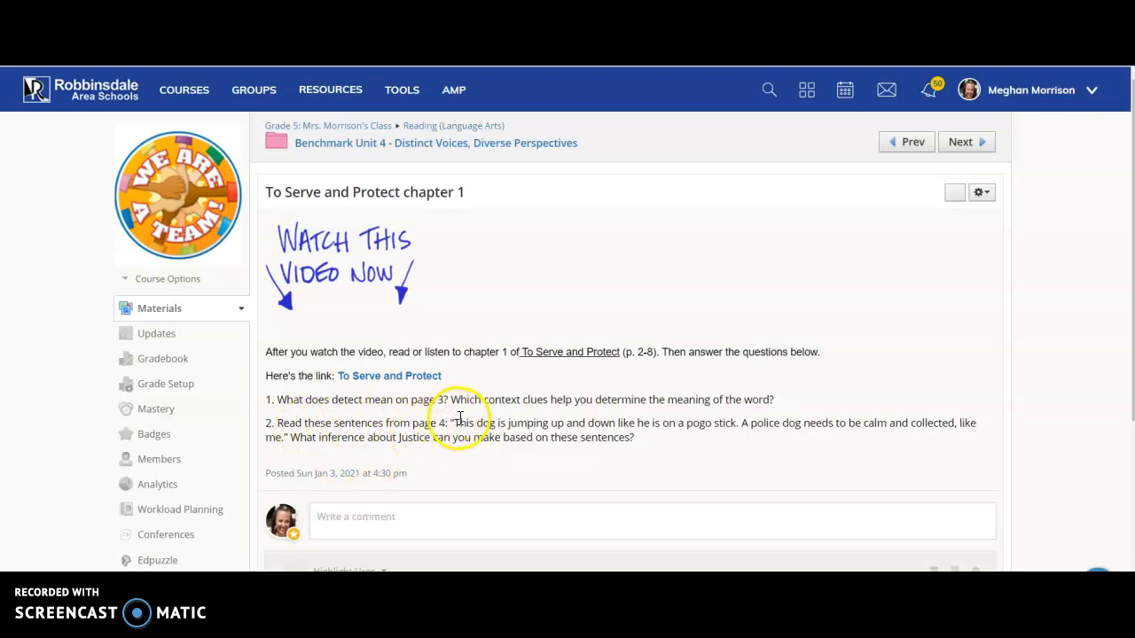
{"action": "mouse_move", "coordinate": [681, 424]}
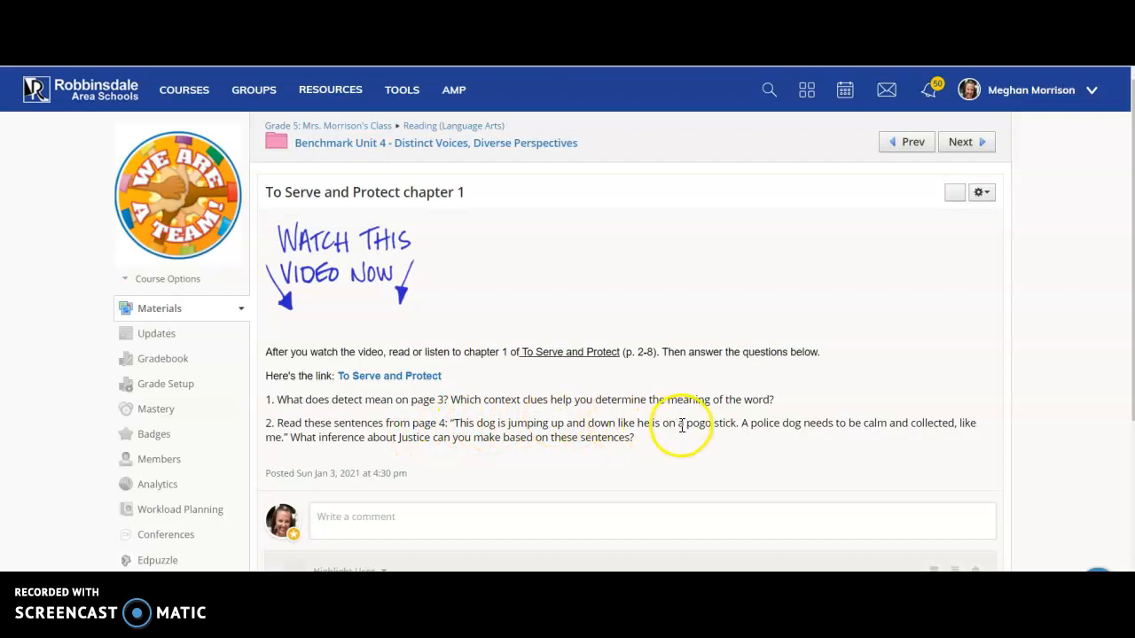
{"action": "mouse_move", "coordinate": [814, 430]}
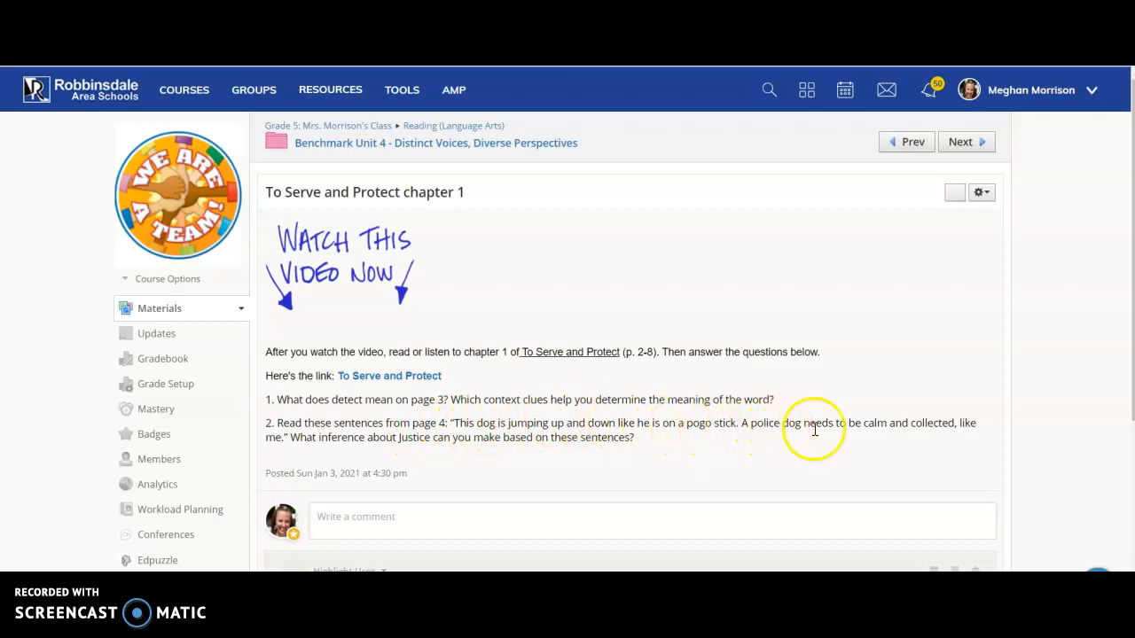
{"action": "mouse_move", "coordinate": [299, 452]}
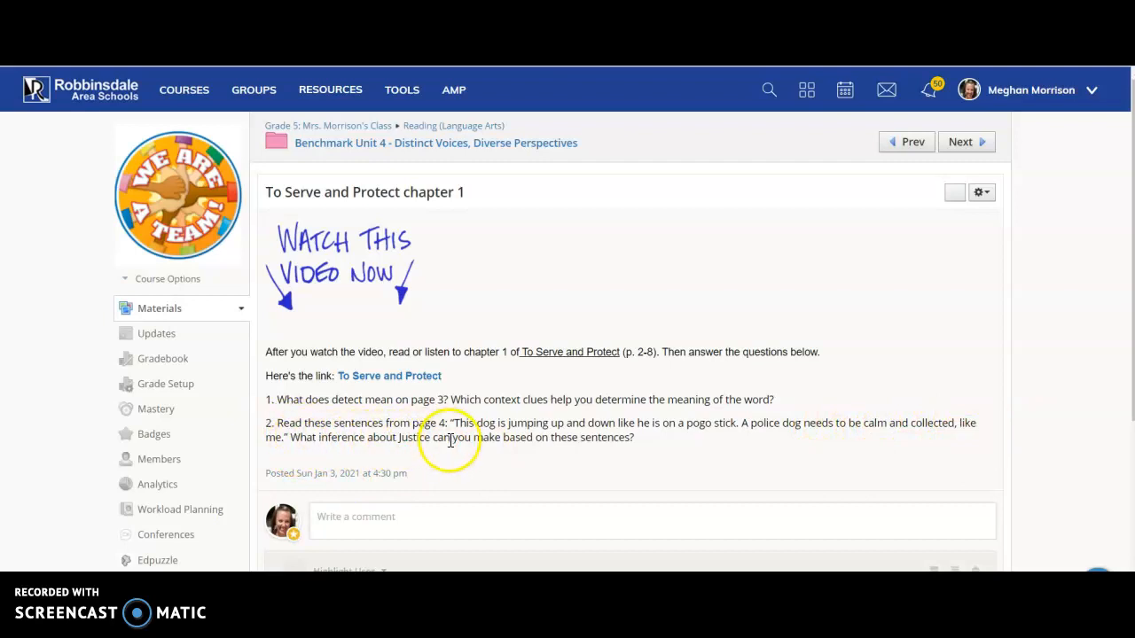
{"action": "mouse_move", "coordinate": [690, 456]}
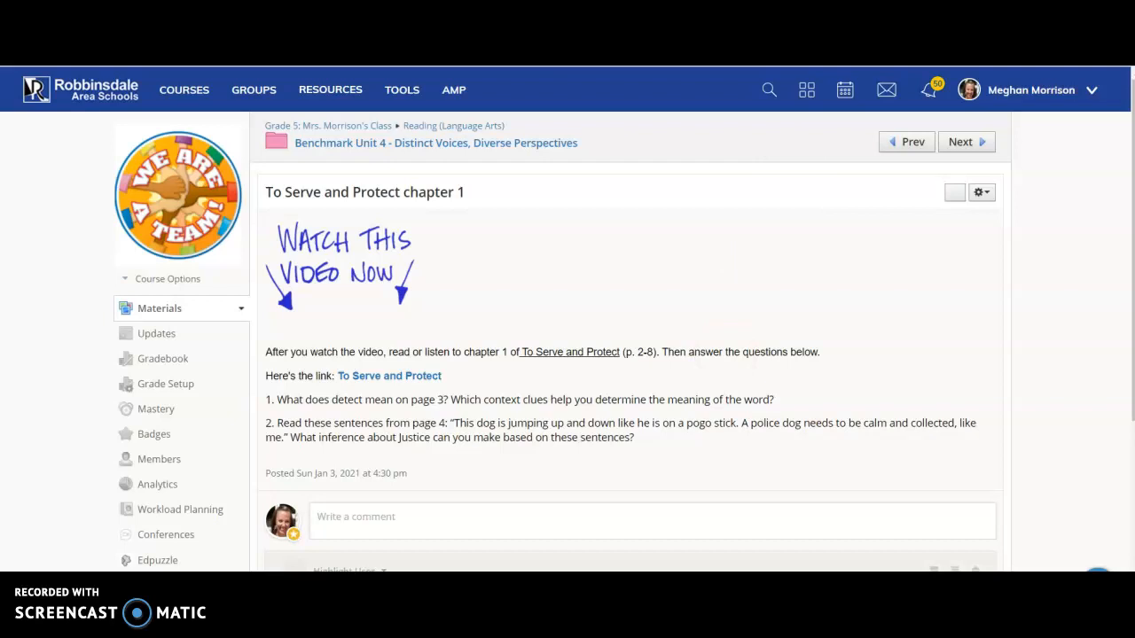
Reopen the 'To Serve and Protect' book cover from the assignment's book link.
{"action": "left_click", "coordinate": [388, 376]}
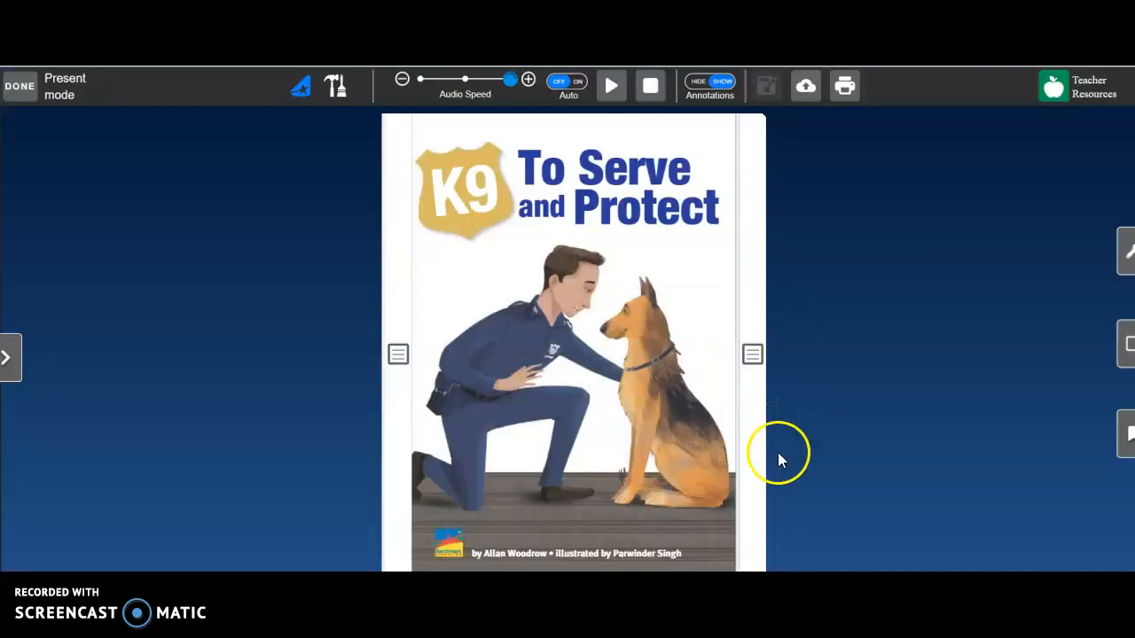
{"action": "mouse_move", "coordinate": [820, 483]}
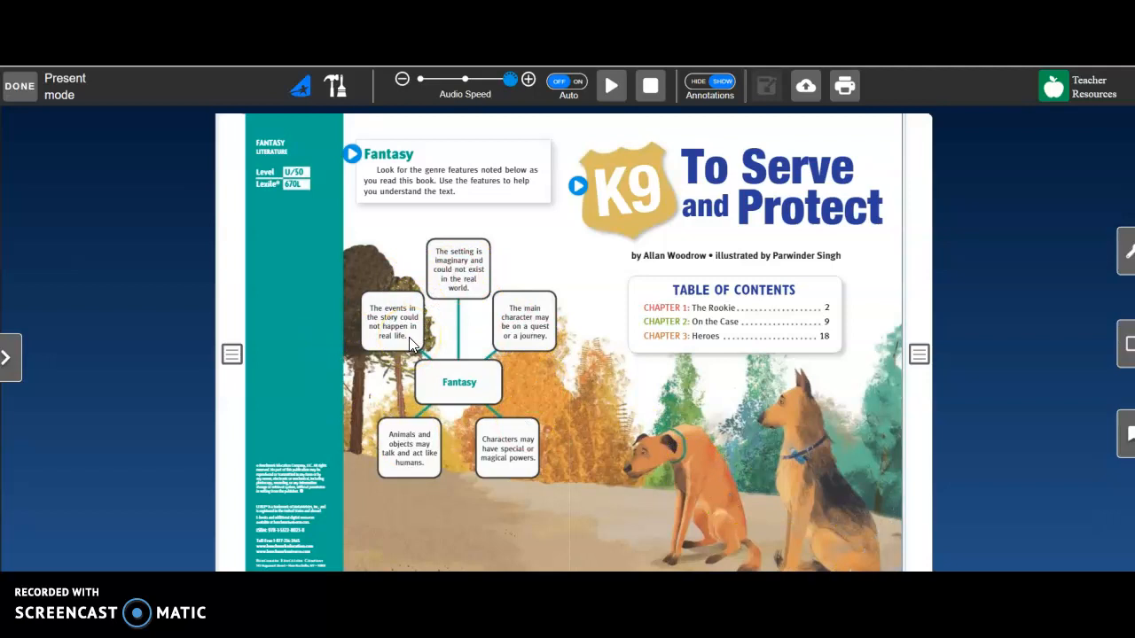
{"action": "mouse_move", "coordinate": [898, 159]}
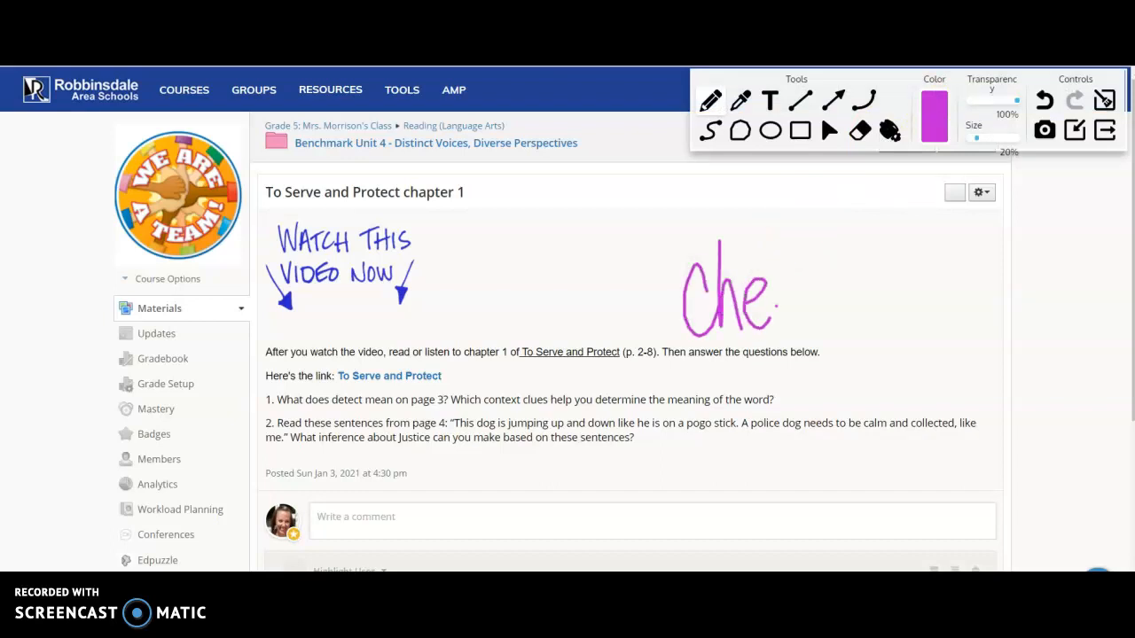
Handwrite 'Cheetah' in pink across the chapter 1 assignment post.
{"action": "left_click_drag", "start_coordinate": [776, 302], "coordinate": [922, 302]}
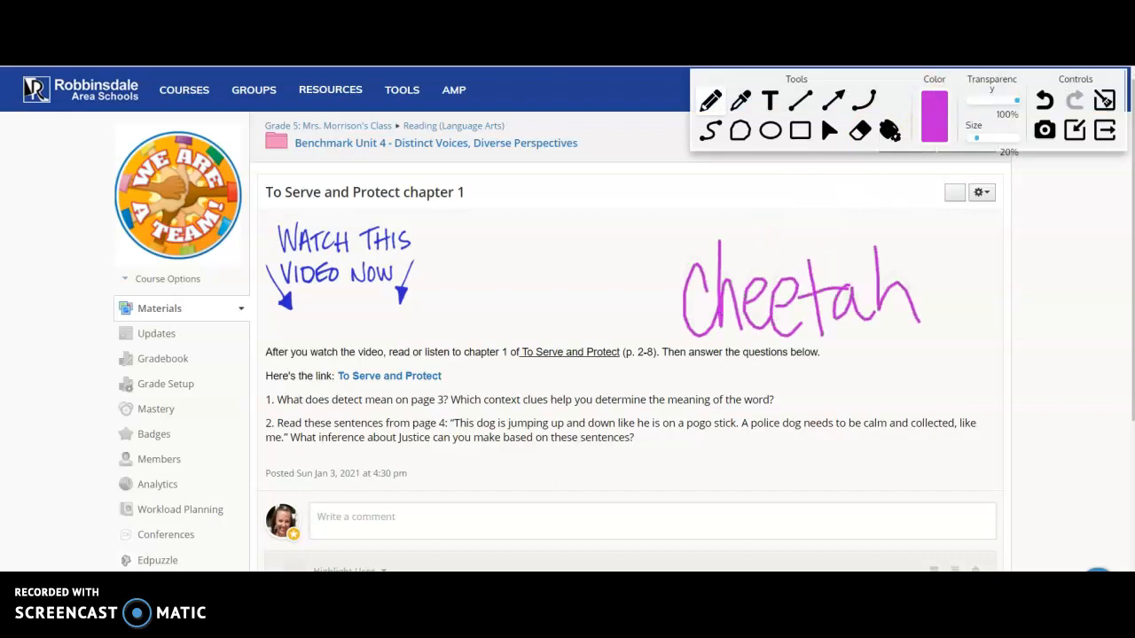